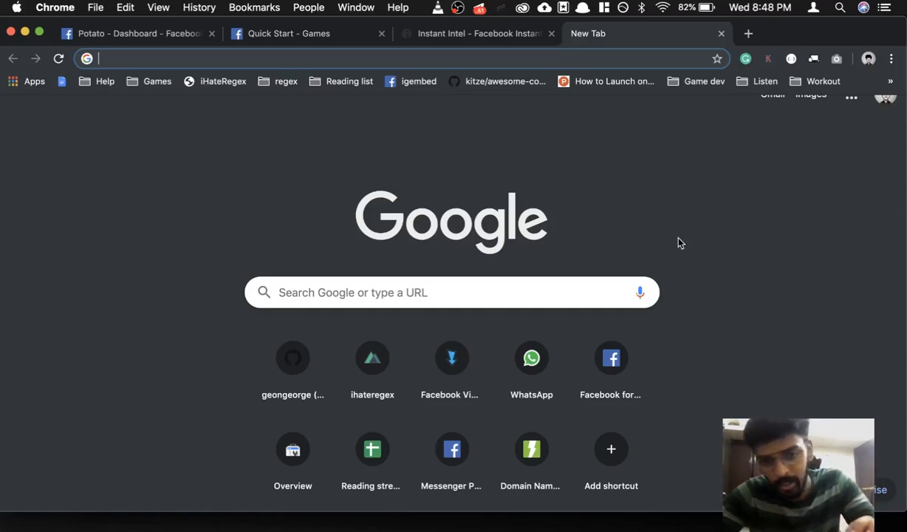
pyautogui.moveTo(669, 173)
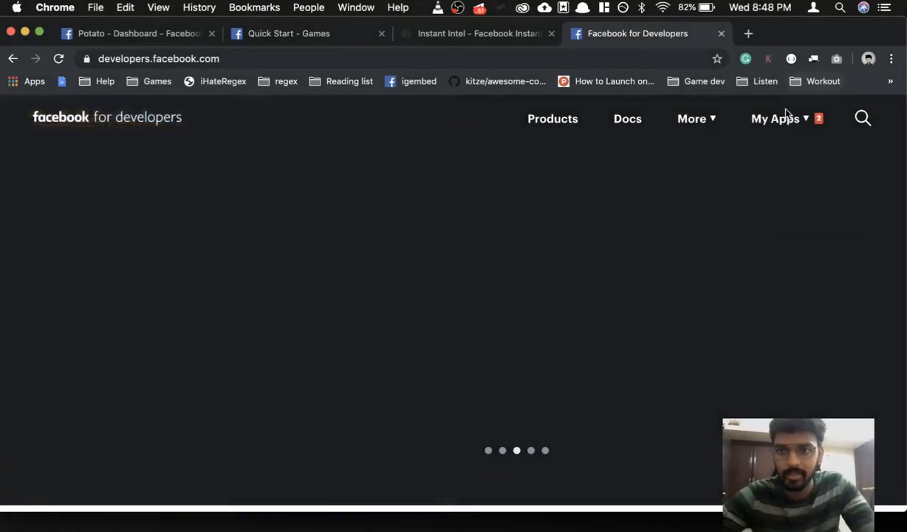
# On developers.facebook.com, open the My Apps dropdown to list your existing apps.
pyautogui.click(774, 118)
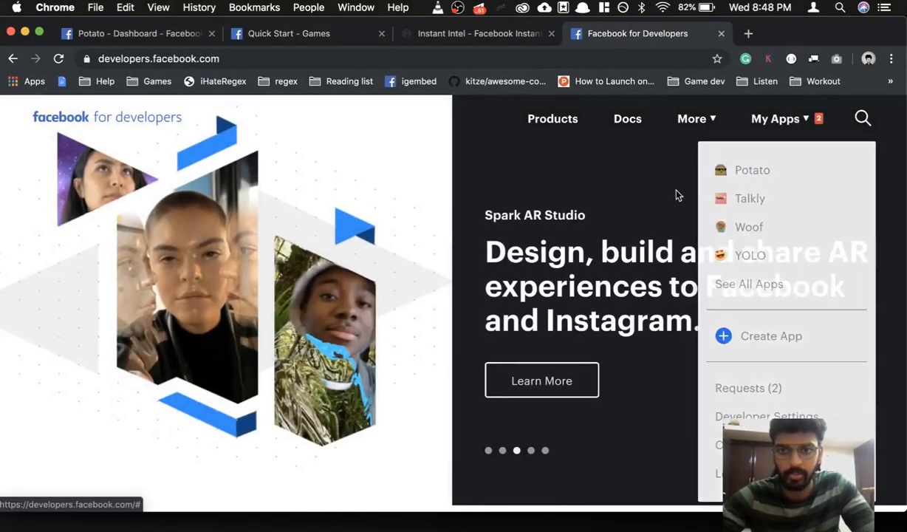
# Open the Potato app dashboard and scroll to its Messenger and Instant Games product cards.
pyautogui.click(753, 170)
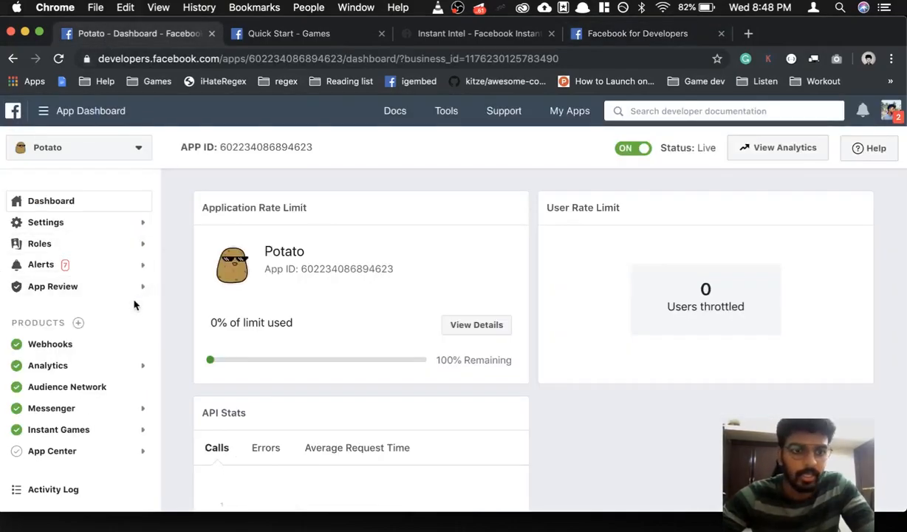
pyautogui.moveTo(370, 165)
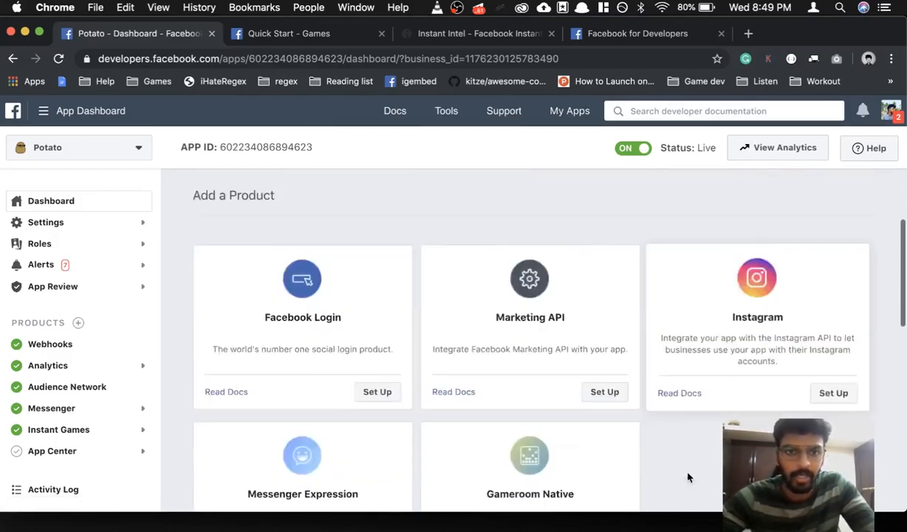
pyautogui.scroll(-3)
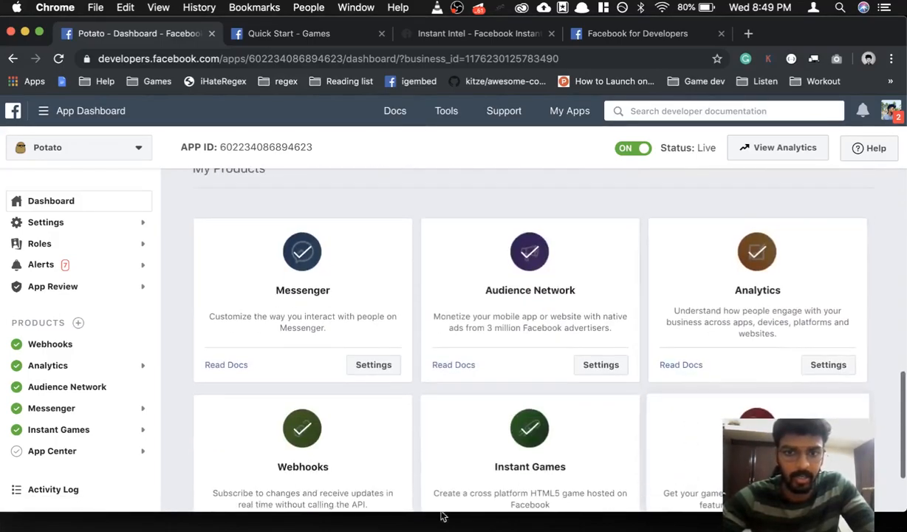
pyautogui.scroll(-3)
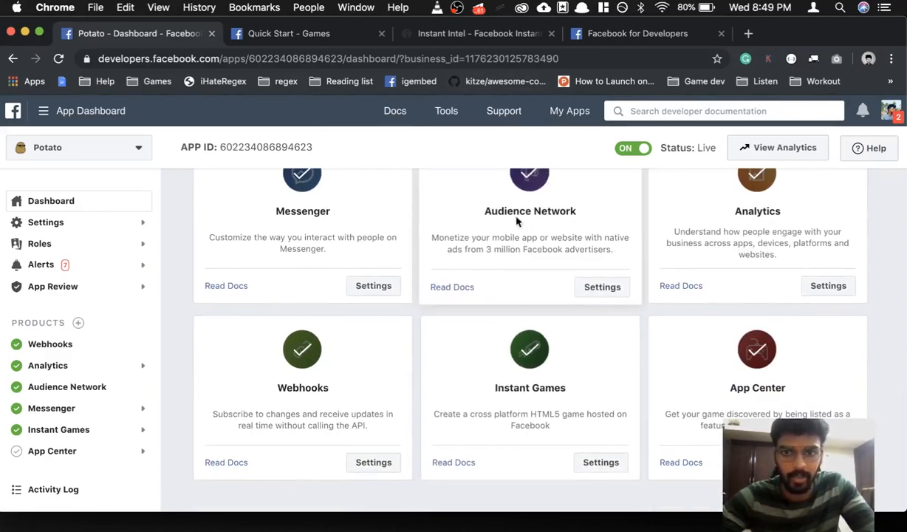
pyautogui.moveTo(584, 220)
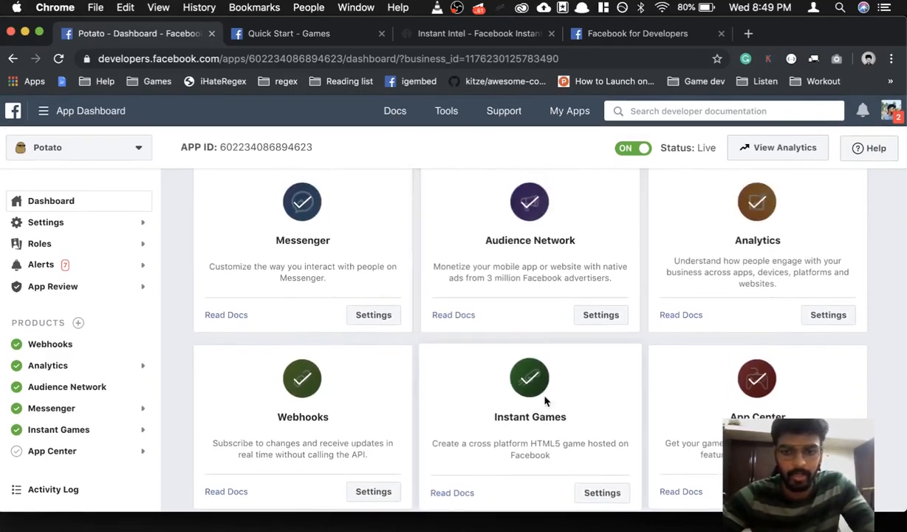
pyautogui.moveTo(549, 254)
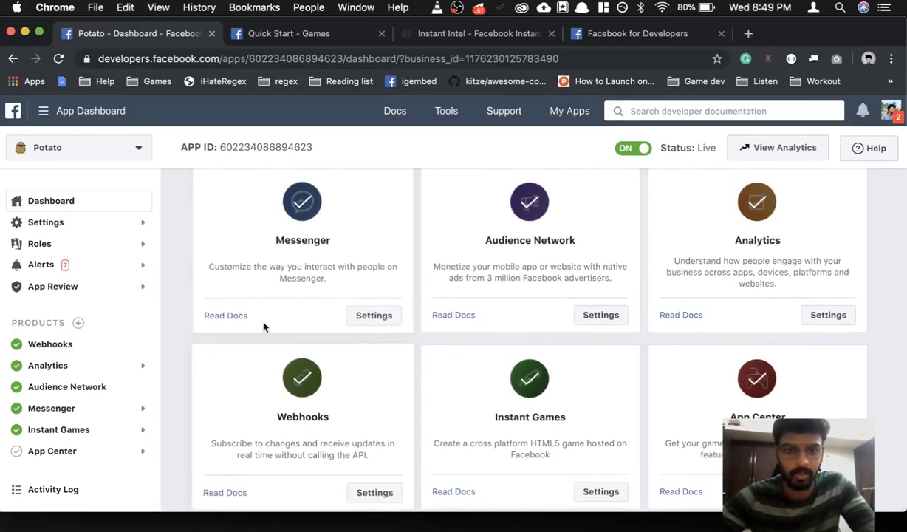
pyautogui.moveTo(335, 348)
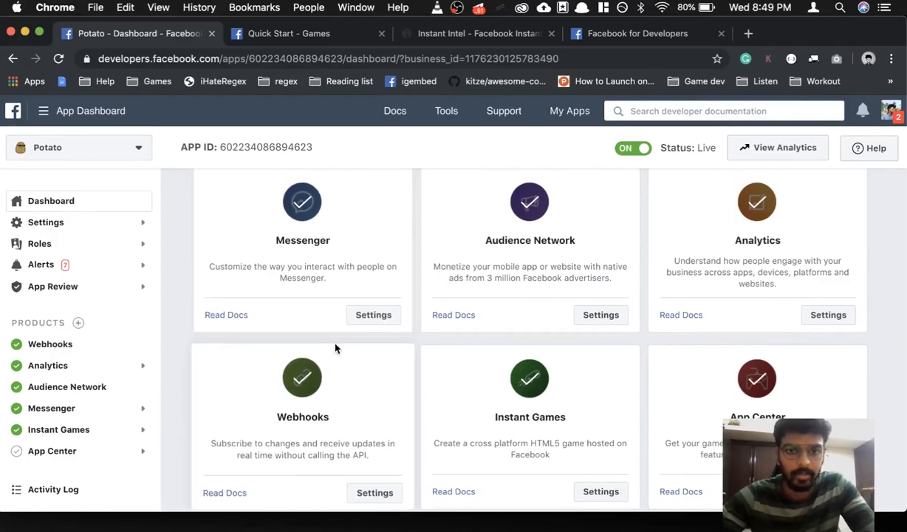
pyautogui.moveTo(720, 239)
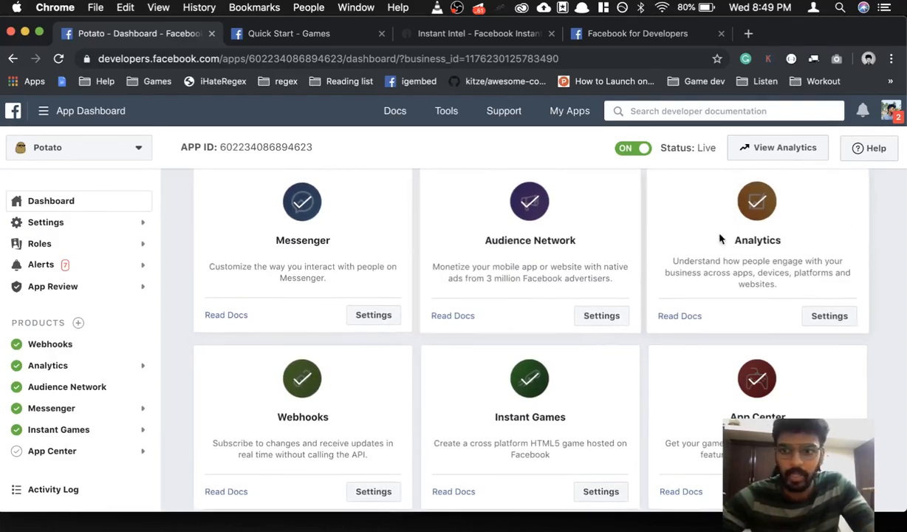
pyautogui.moveTo(688, 434)
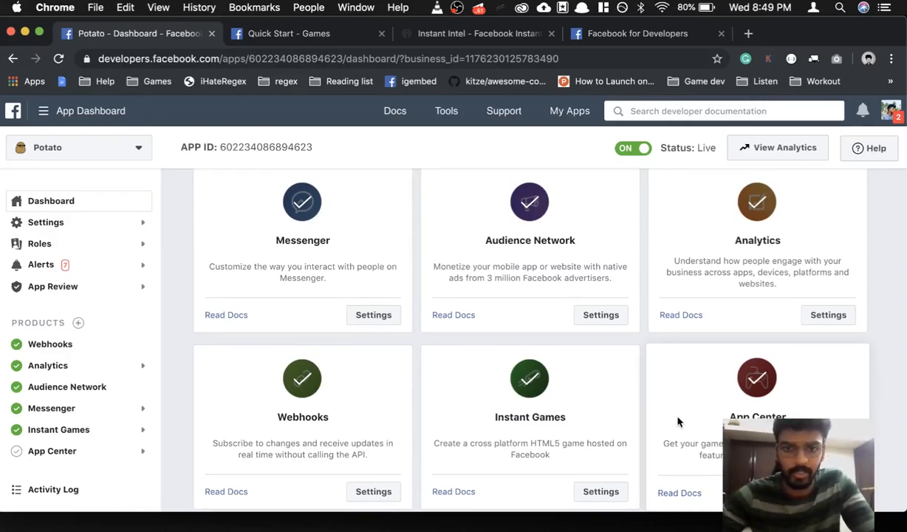
pyautogui.moveTo(322, 122)
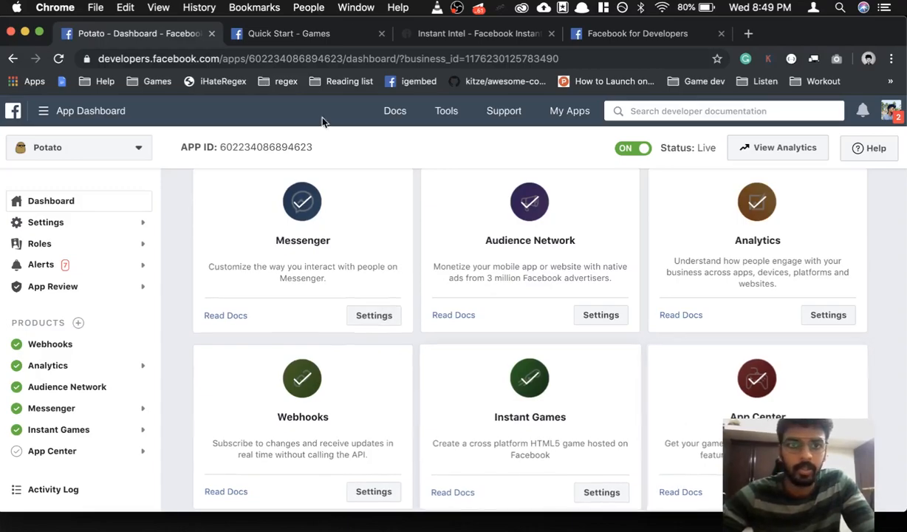
pyautogui.moveTo(346, 33)
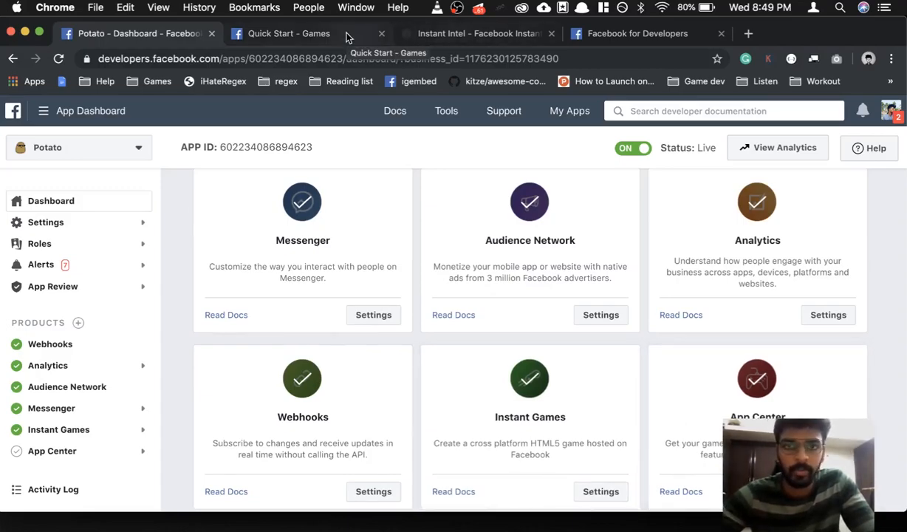
# Switch to Instant Intel and scroll through the 182.2M active users weekly trend chart.
pyautogui.click(477, 34)
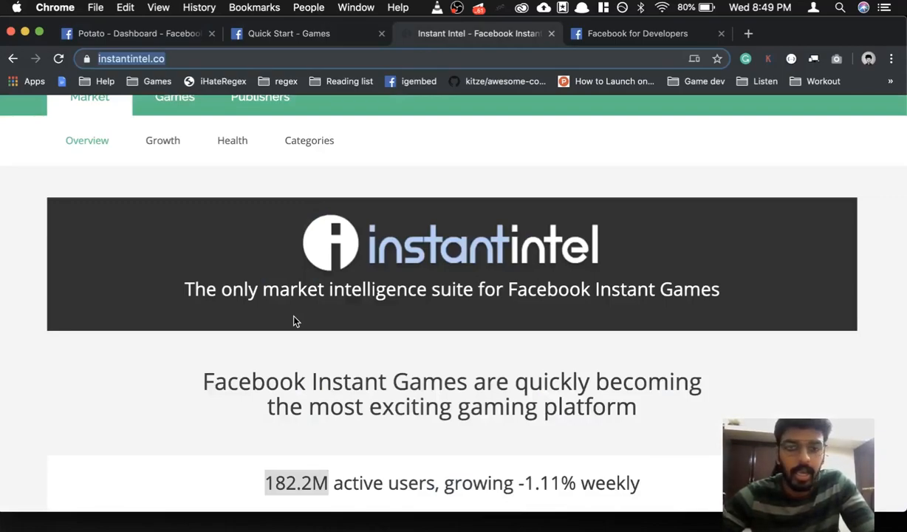
pyautogui.scroll(-3)
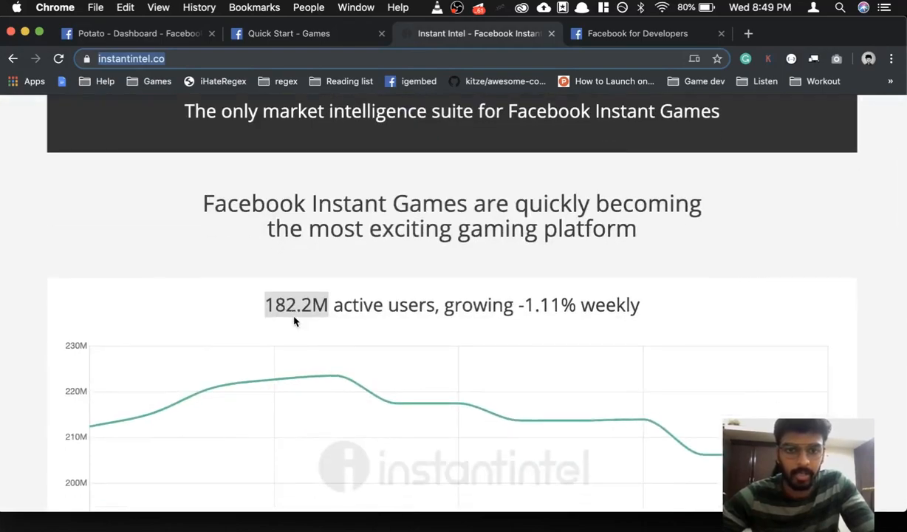
pyautogui.moveTo(267, 312)
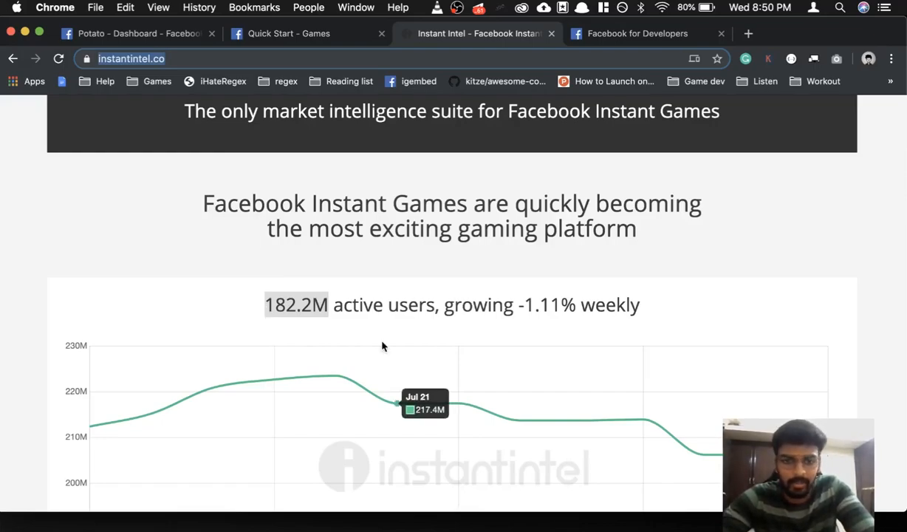
pyautogui.scroll(-3)
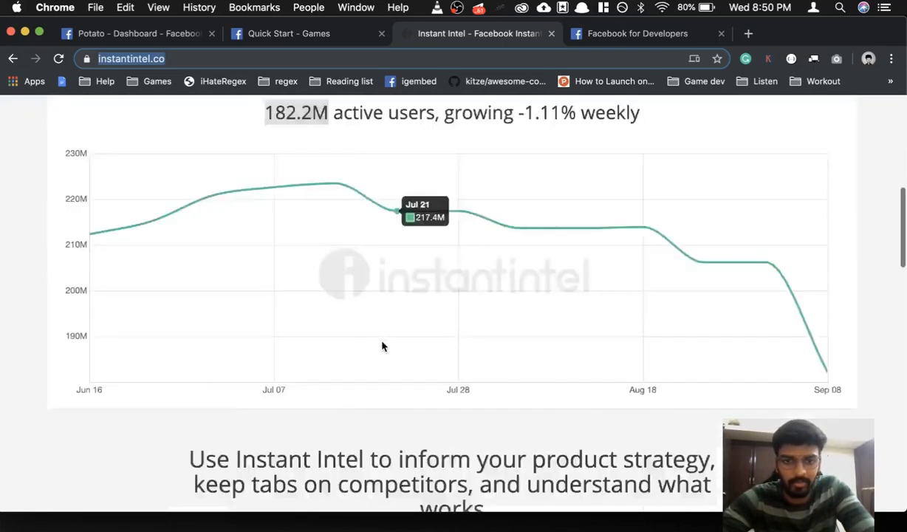
pyautogui.scroll(-3)
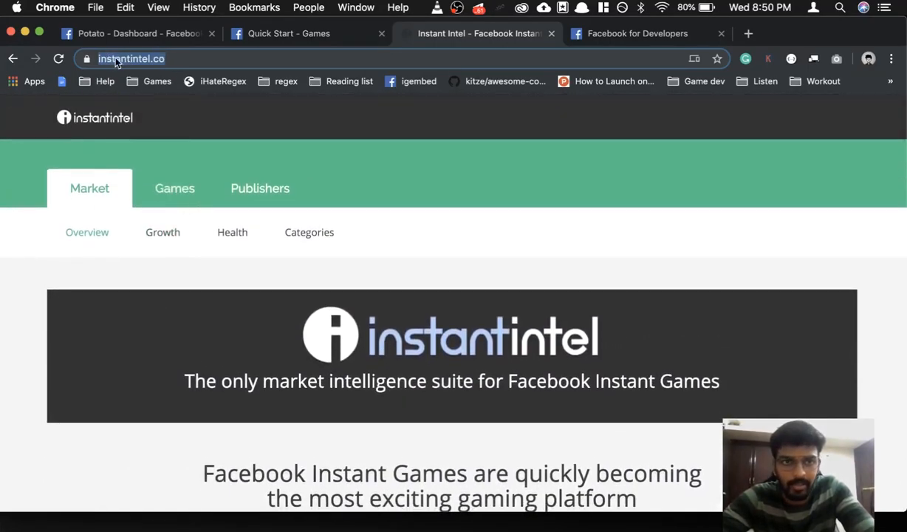
# Browse Instant Intel's 25 best-performing games, then switch to the js13kGames Resources tab.
pyautogui.click(174, 188)
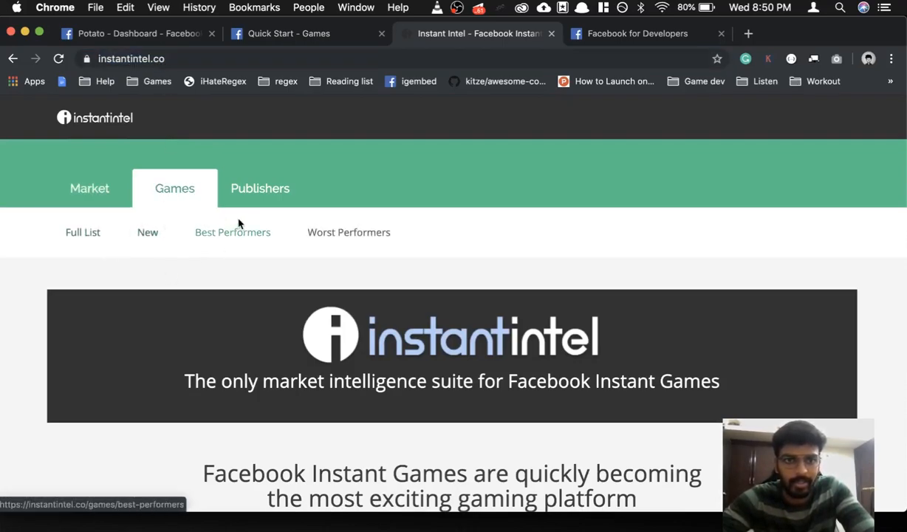
pyautogui.click(232, 232)
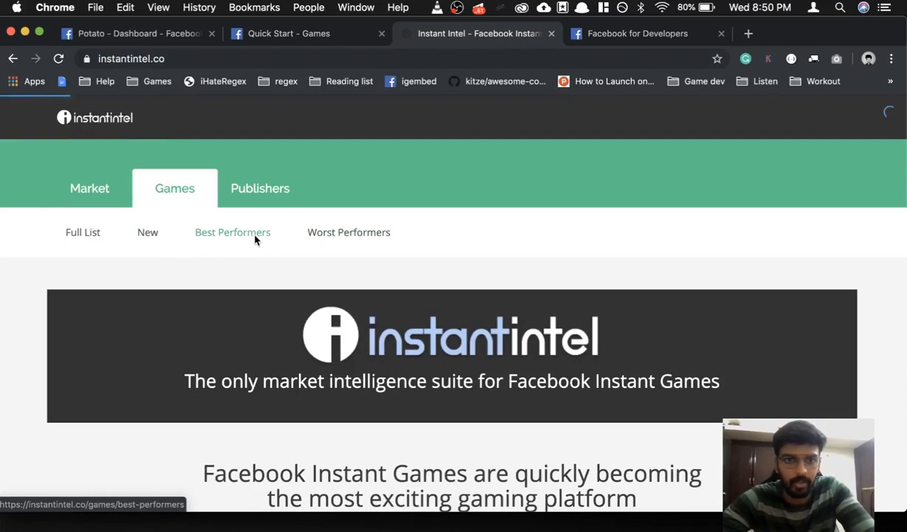
pyautogui.click(232, 231)
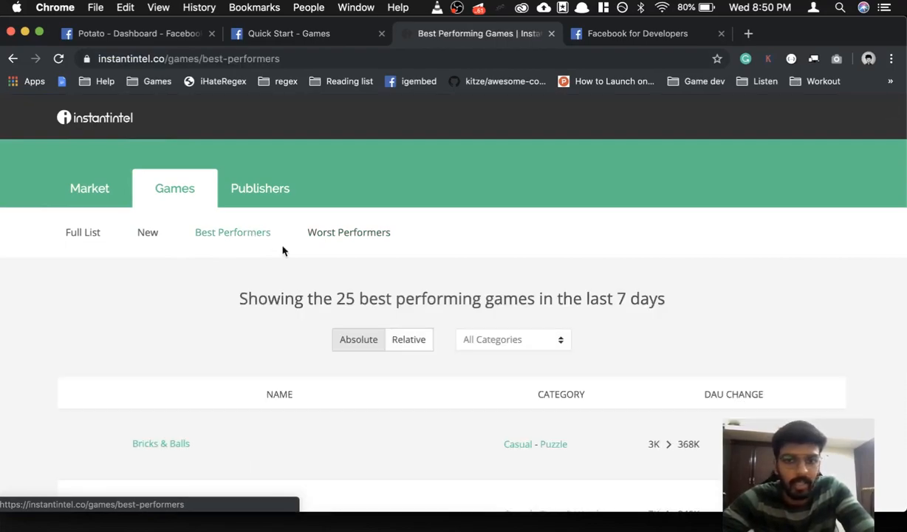
pyautogui.scroll(-3)
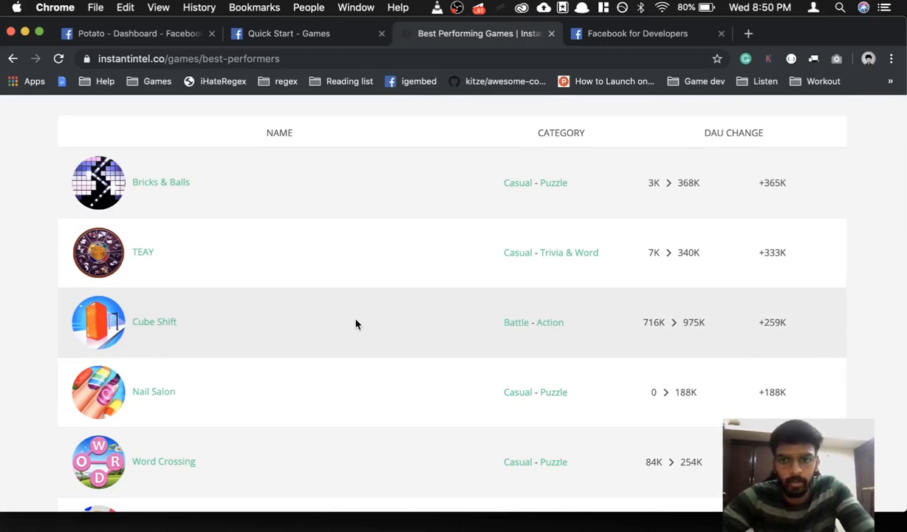
pyautogui.click(637, 34)
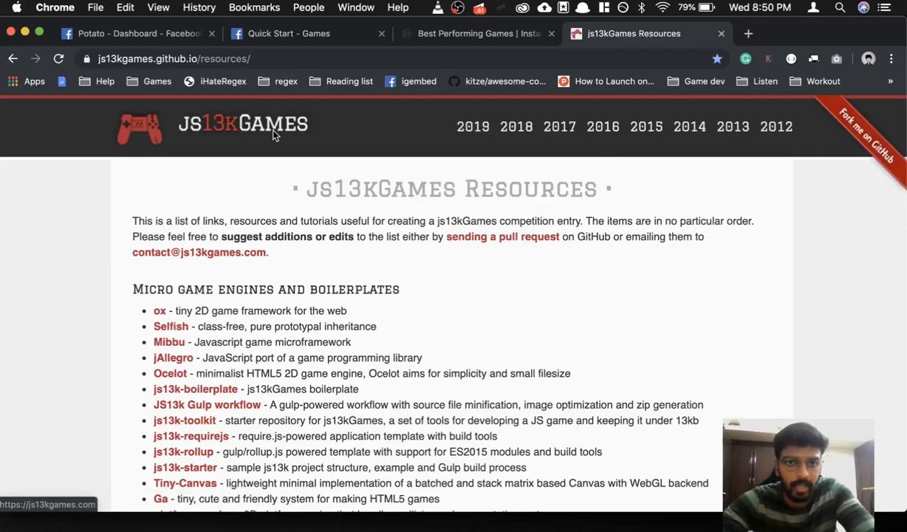
# Browse the js13kGames Resources lists of sound, artwork and minification tools.
pyautogui.click(750, 33)
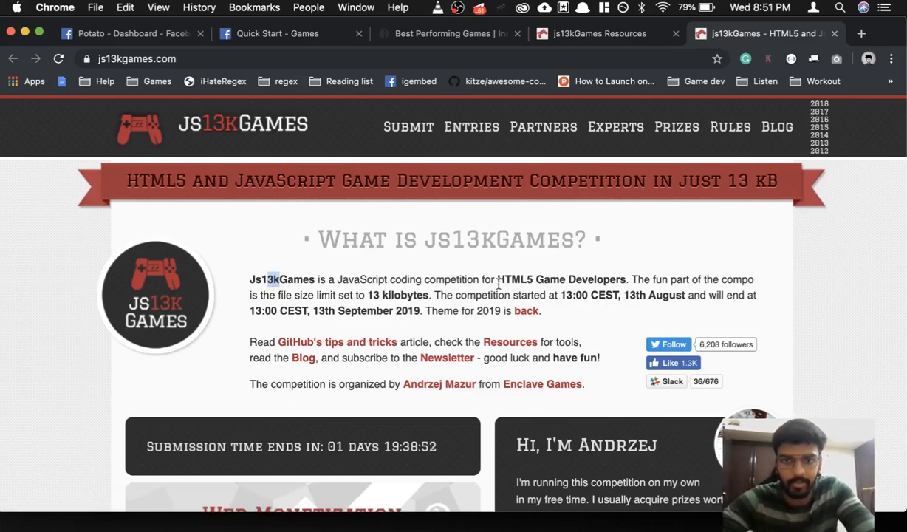
pyautogui.scroll(-3)
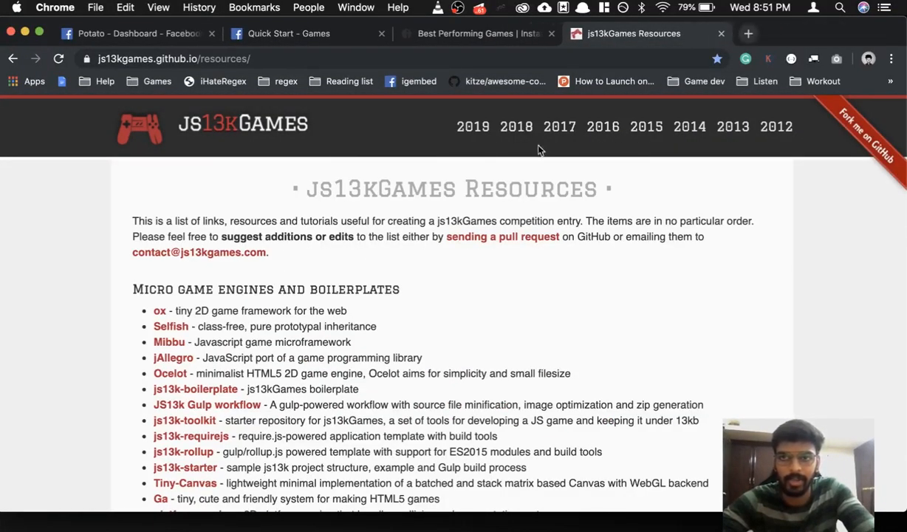
pyautogui.click(204, 59)
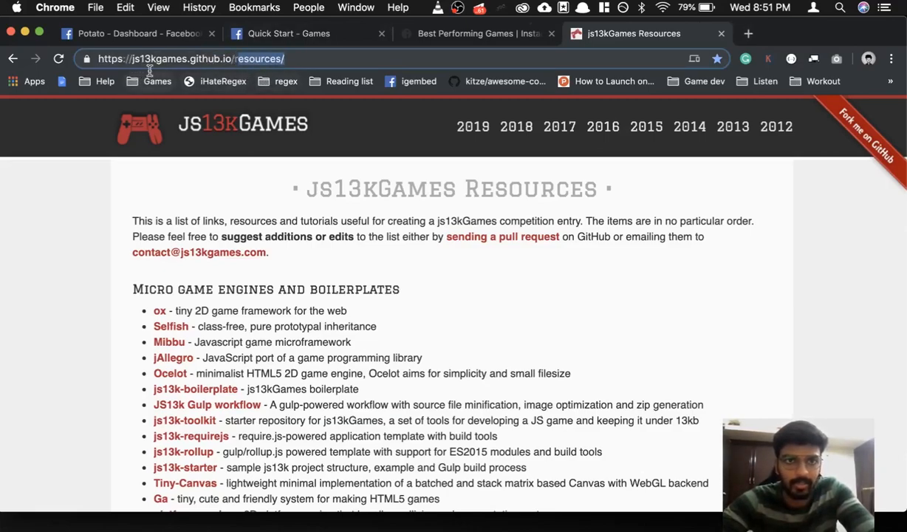
pyautogui.moveTo(183, 68)
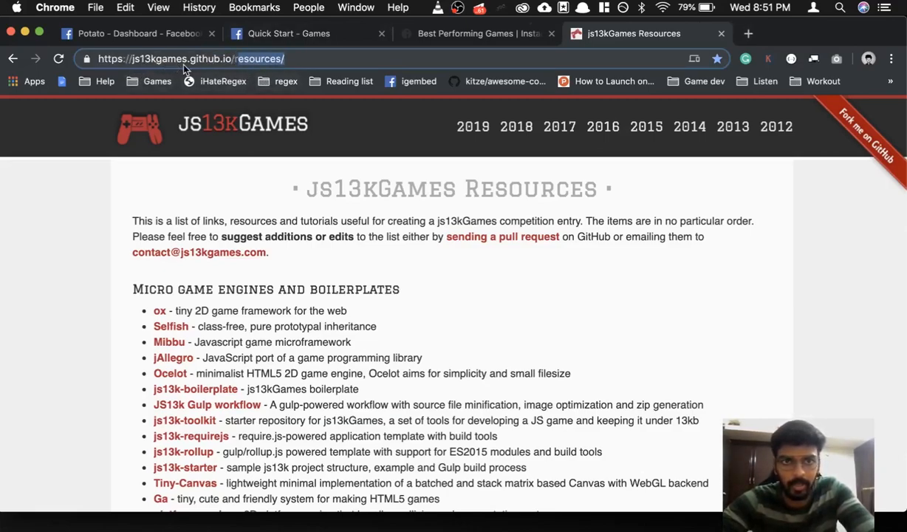
pyautogui.scroll(-3)
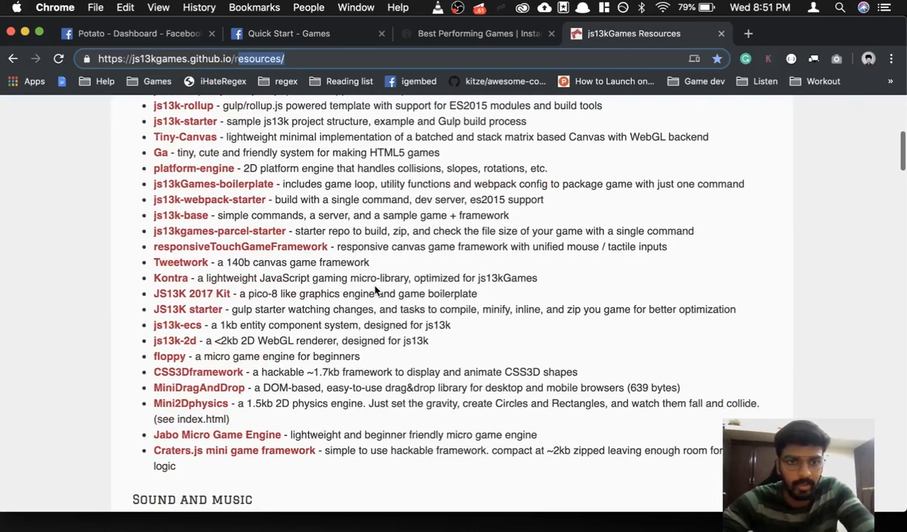
pyautogui.scroll(-3)
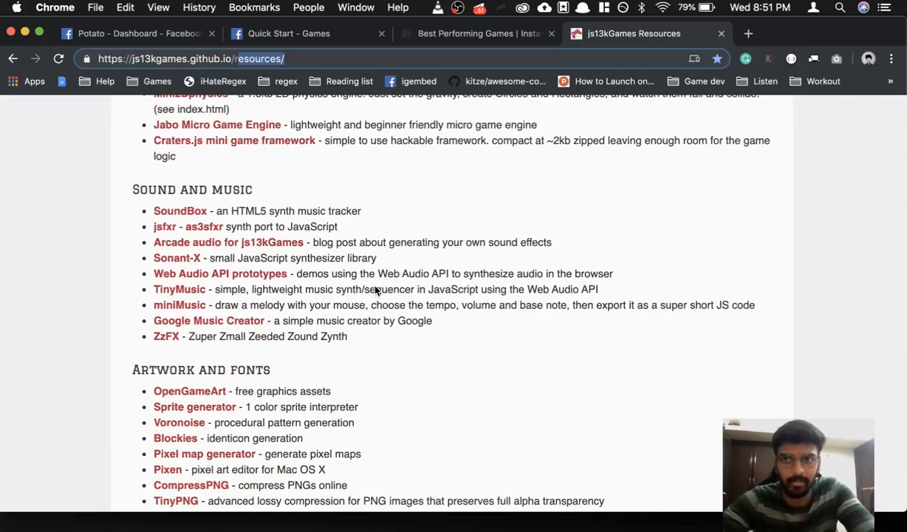
pyautogui.scroll(-3)
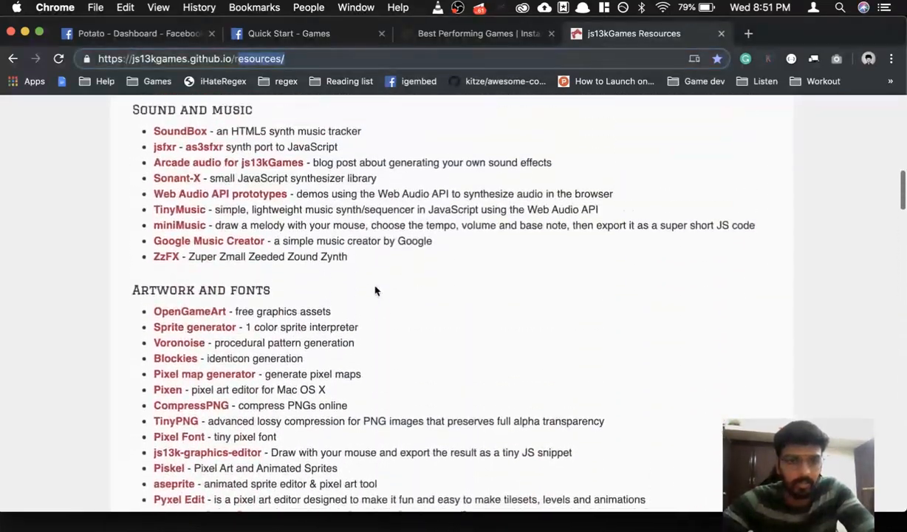
pyautogui.scroll(-3)
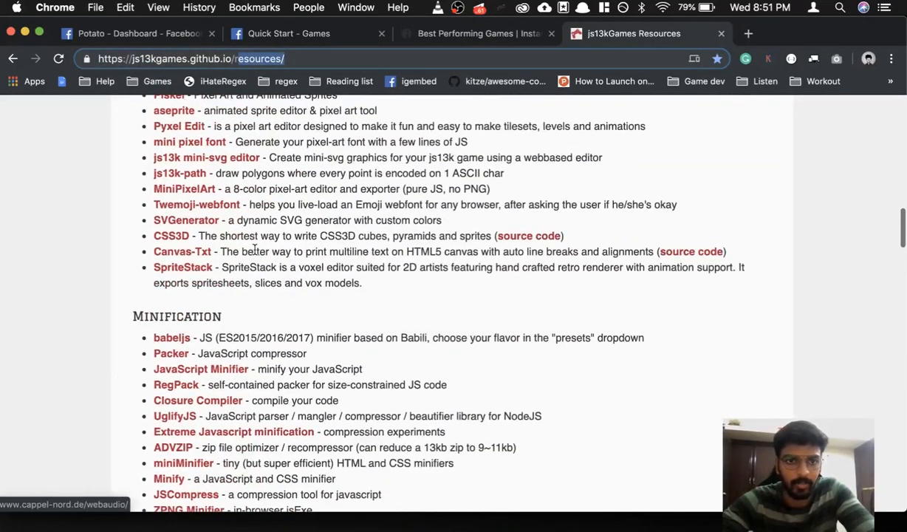
pyautogui.scroll(-3)
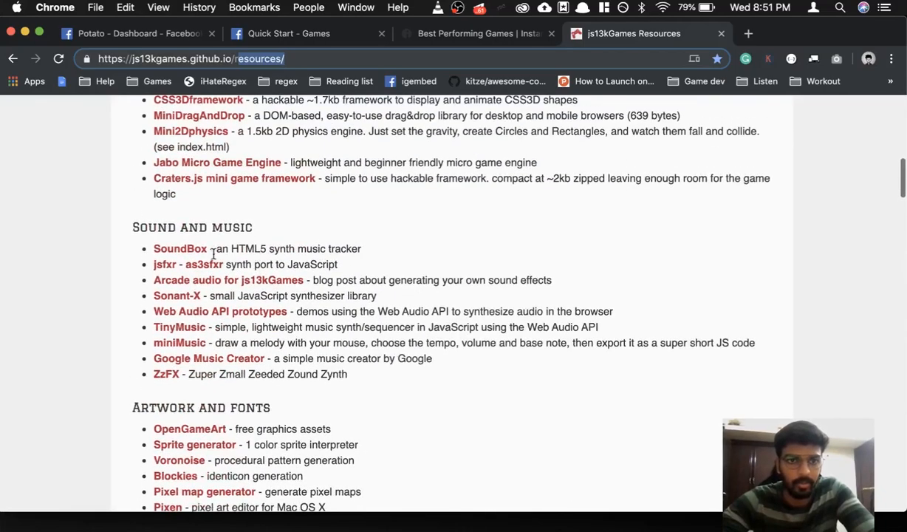
# Search Google for 'phaser io' and open the phaser.io homepage.
pyautogui.scroll(3)
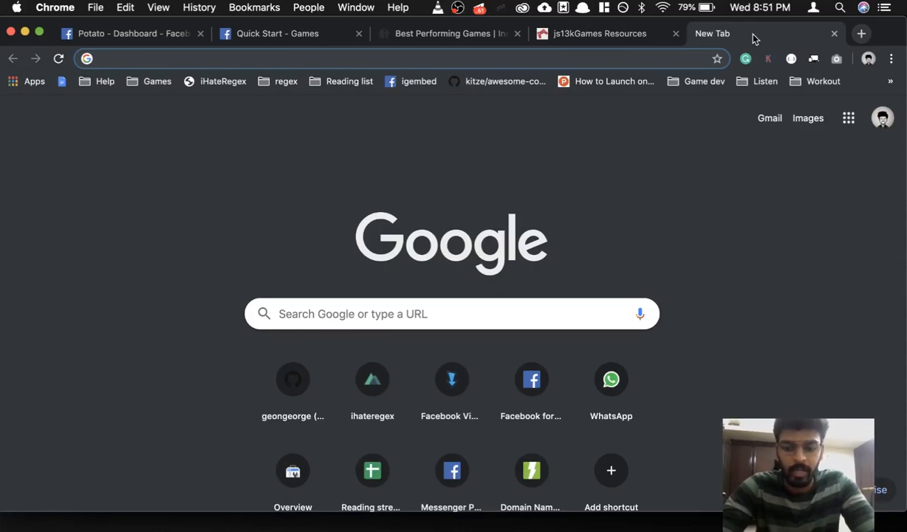
pyautogui.write('phaser io')
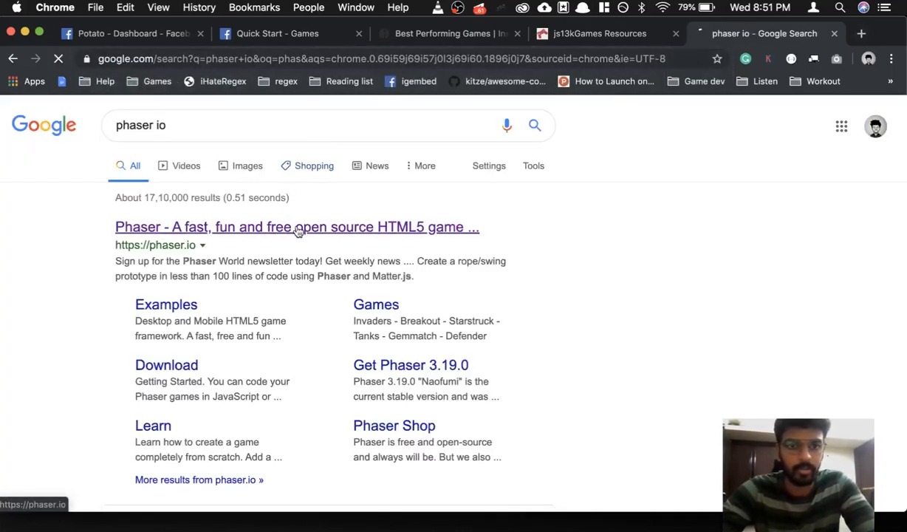
pyautogui.click(298, 227)
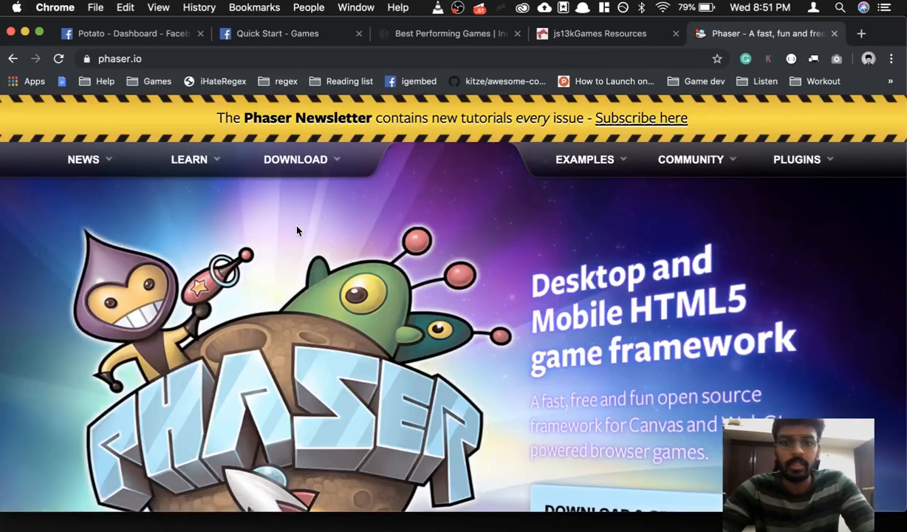
pyautogui.moveTo(406, 374)
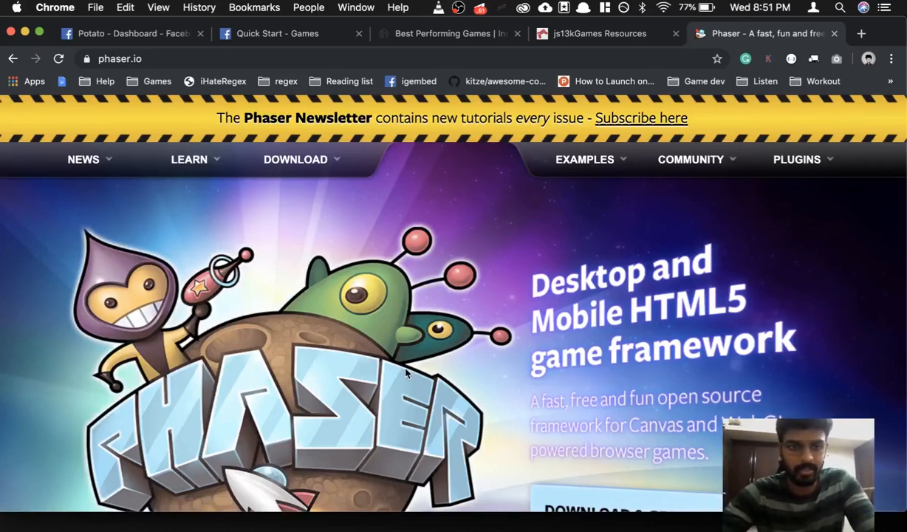
# Skim the phaser.io homepage, then return to the Instant Games Quick Start tab.
pyautogui.scroll(-3)
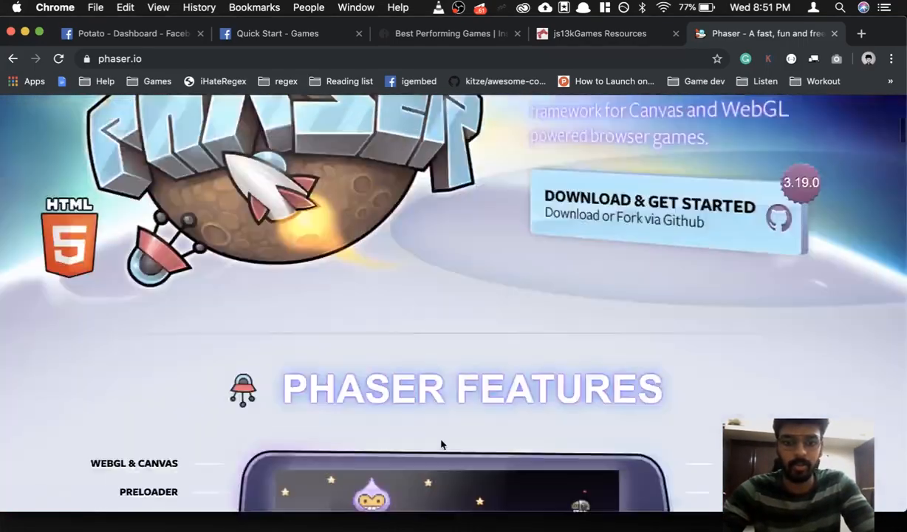
pyautogui.scroll(3)
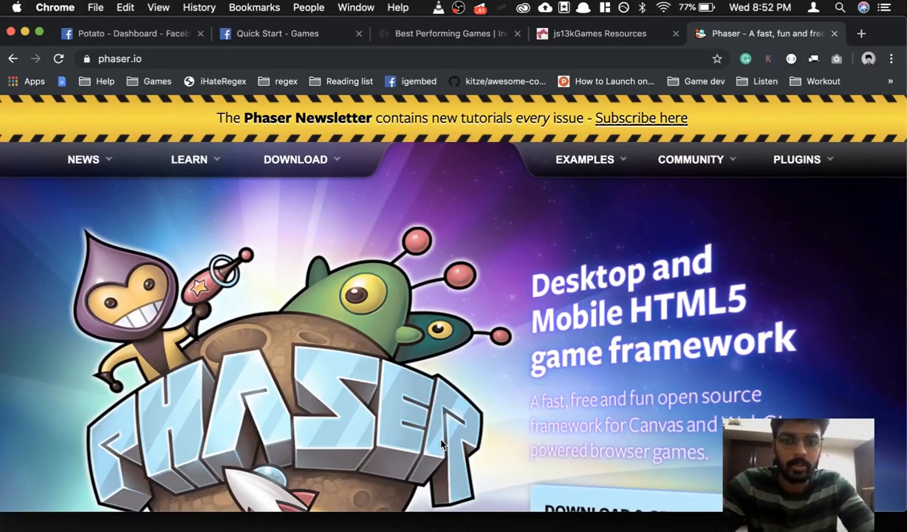
pyautogui.moveTo(888, 60)
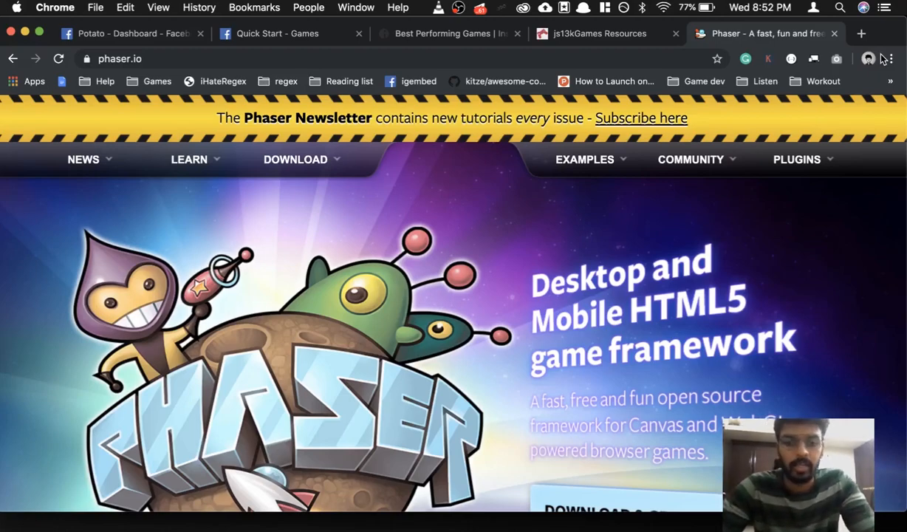
pyautogui.moveTo(837, 181)
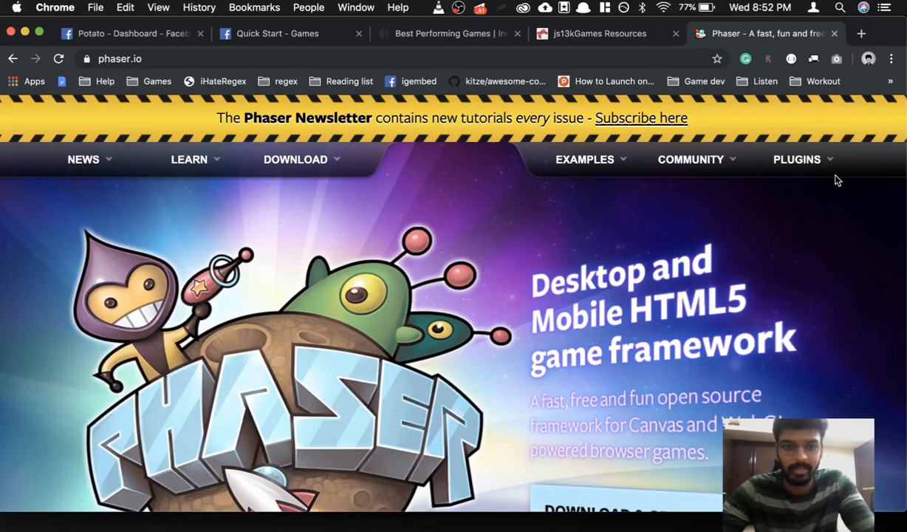
pyautogui.moveTo(313, 440)
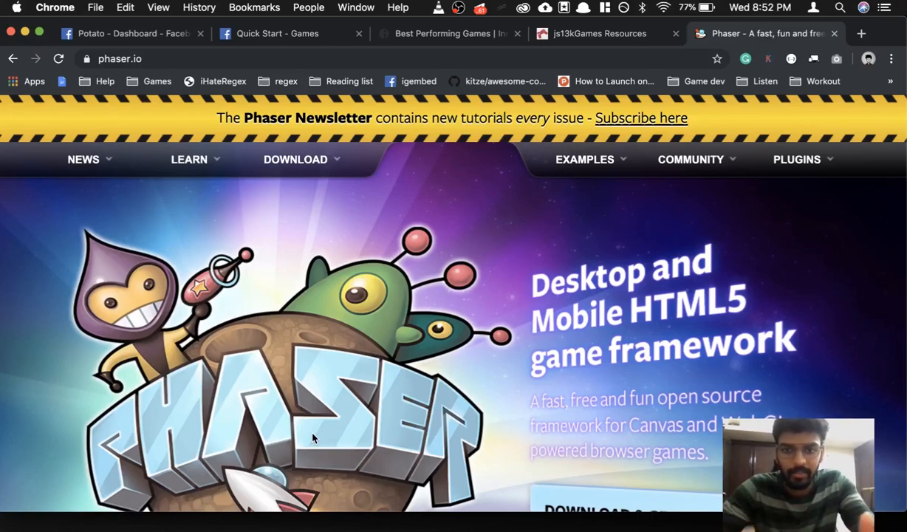
pyautogui.moveTo(426, 387)
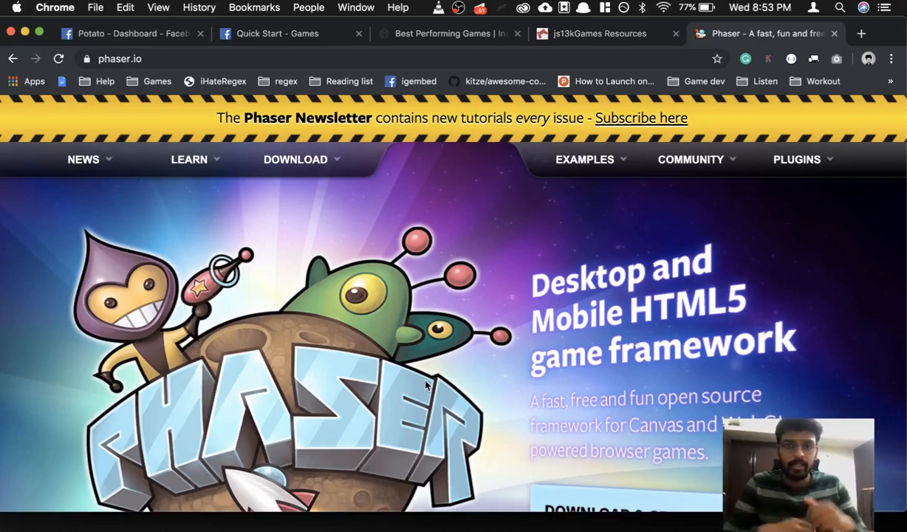
pyautogui.moveTo(585, 249)
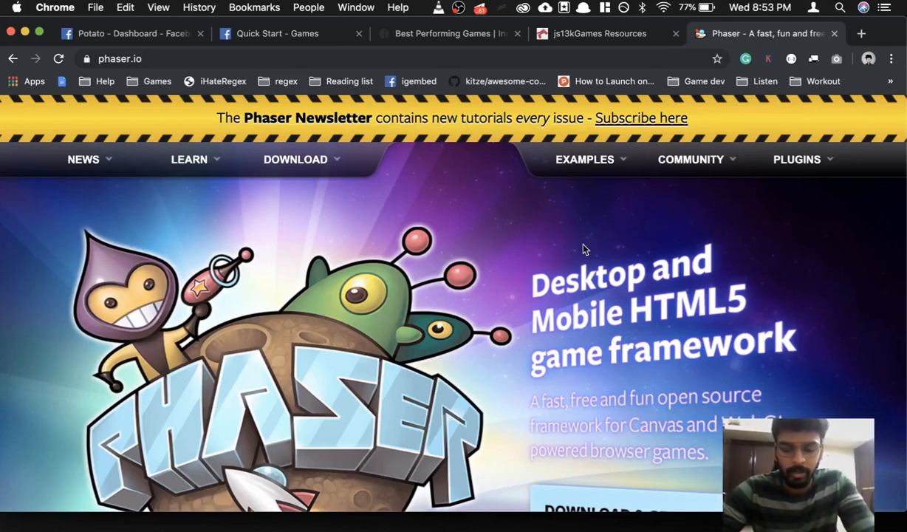
pyautogui.moveTo(669, 313)
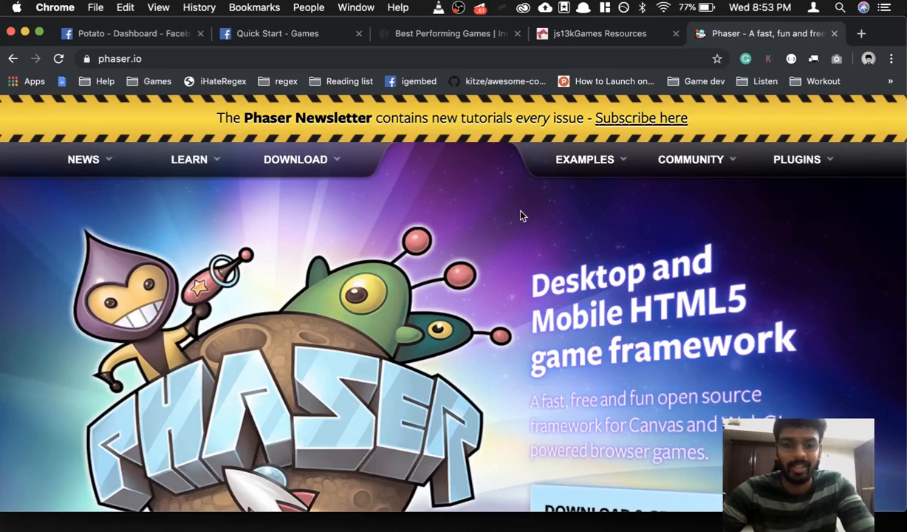
pyautogui.moveTo(238, 27)
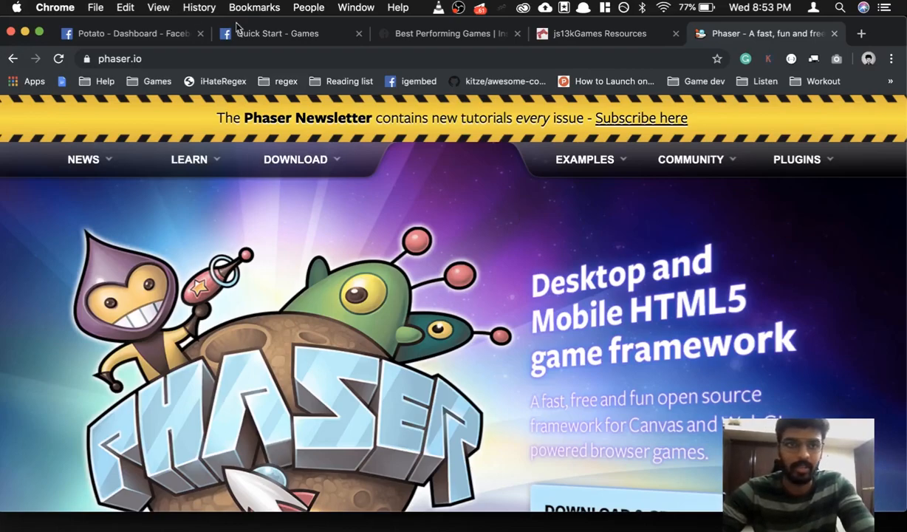
pyautogui.click(277, 34)
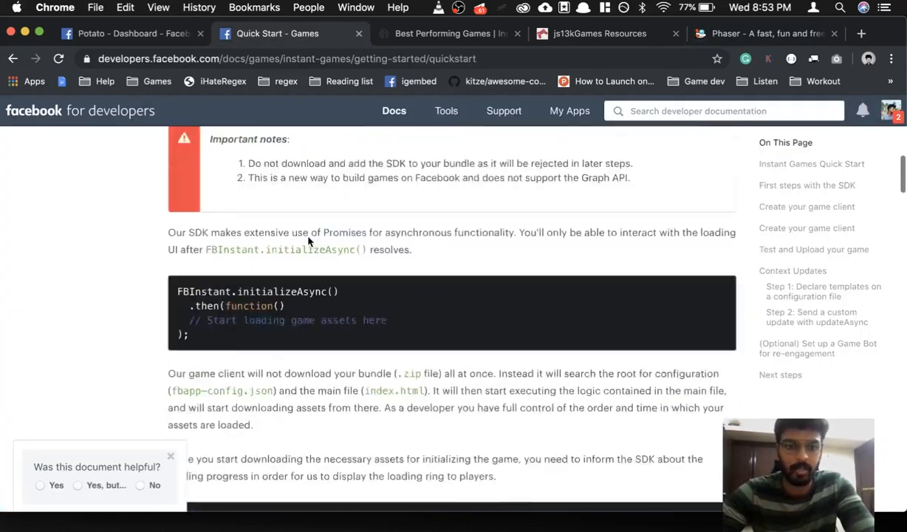